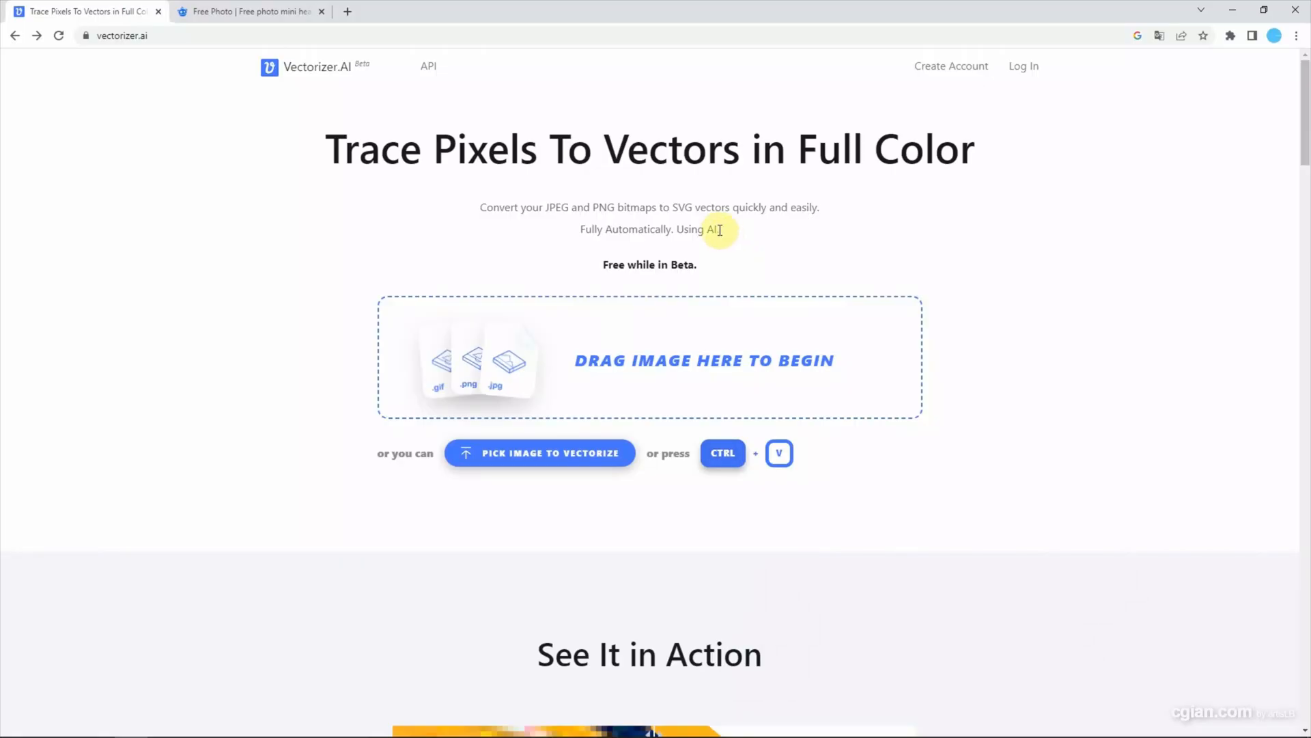
{"action": "mouse_move", "coordinate": [528, 371]}
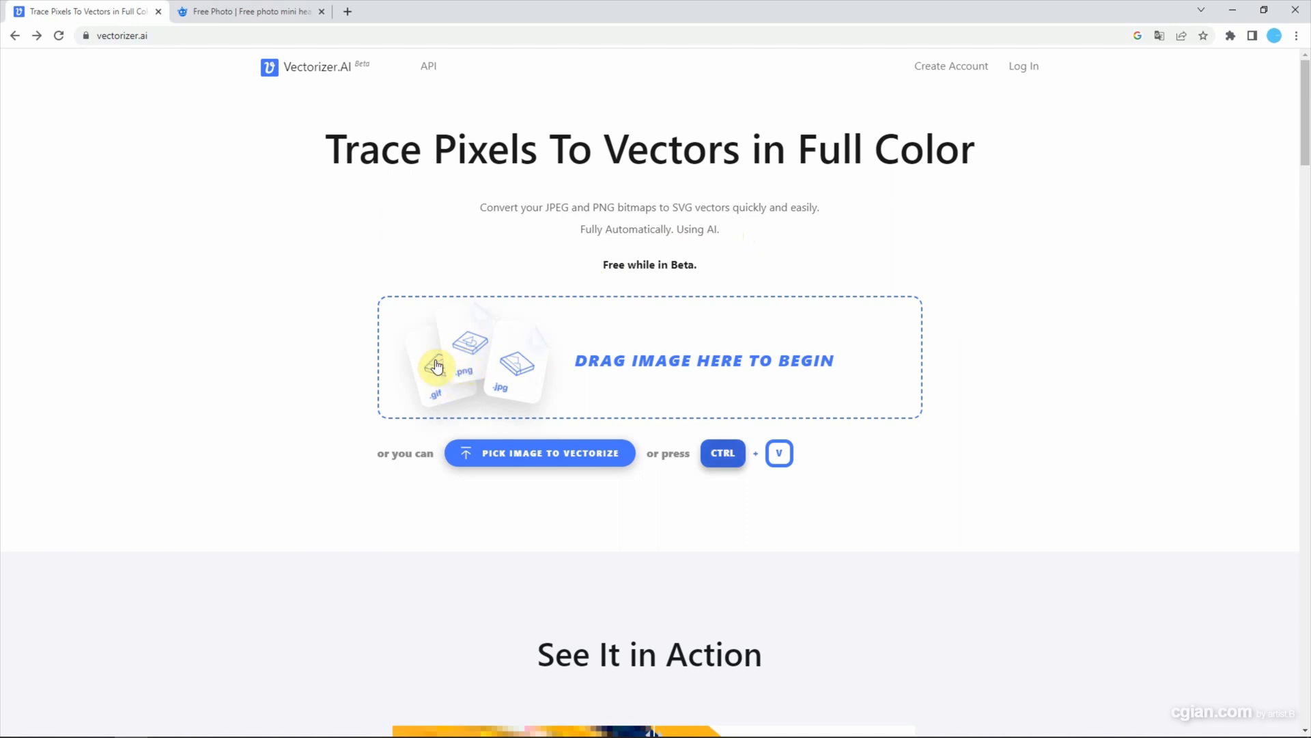
{"action": "mouse_move", "coordinate": [689, 225]}
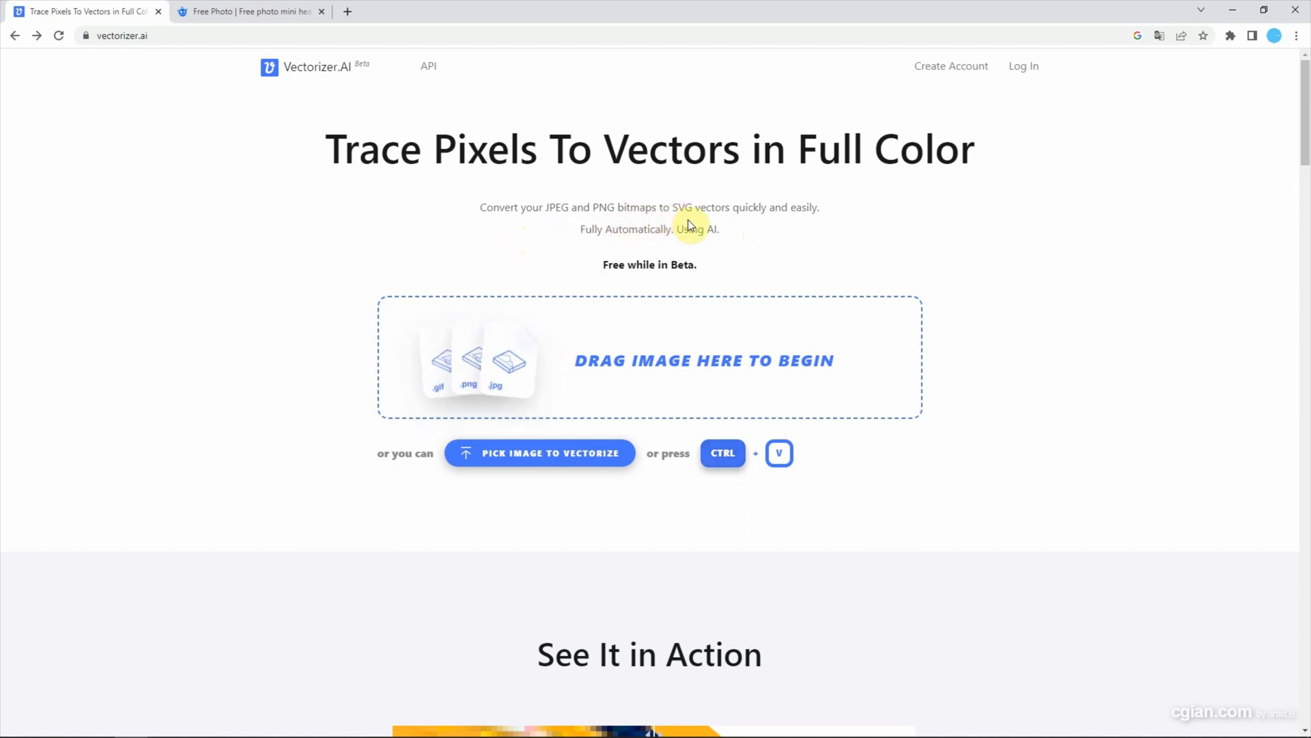
{"action": "mouse_move", "coordinate": [701, 225]}
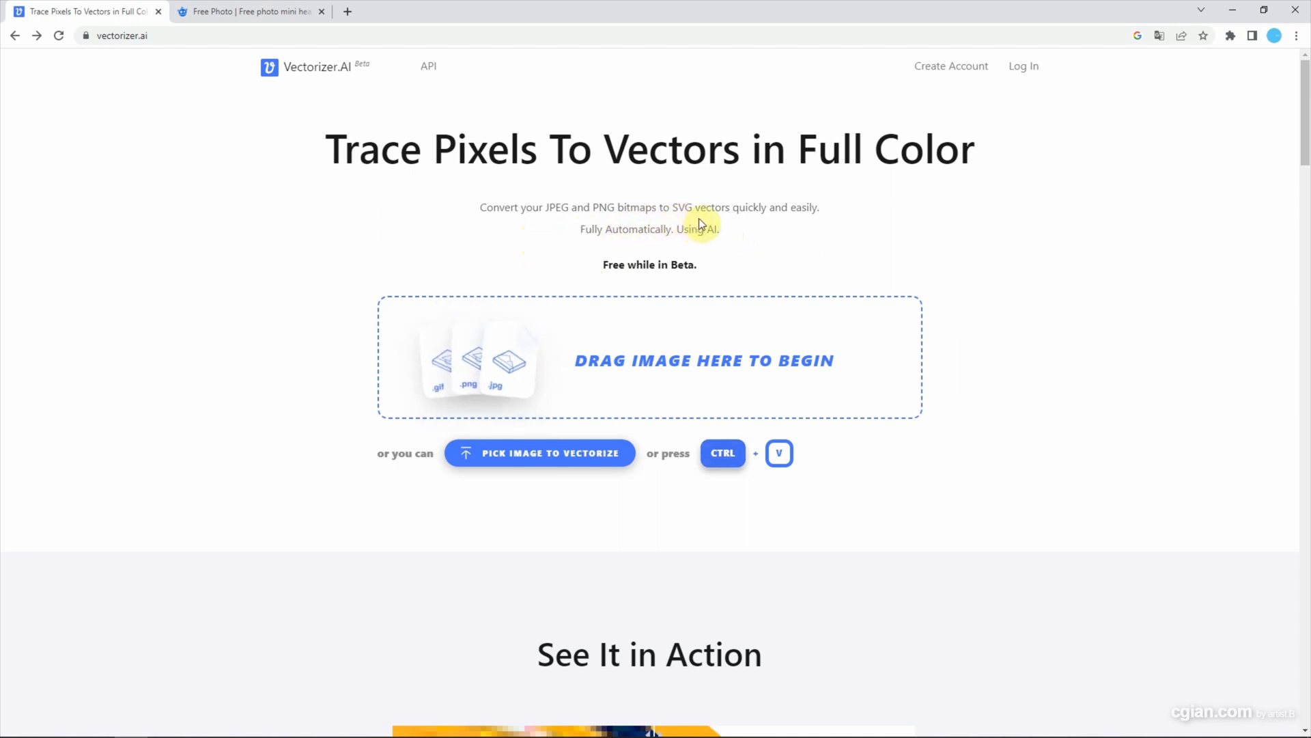
{"action": "mouse_move", "coordinate": [299, 92]}
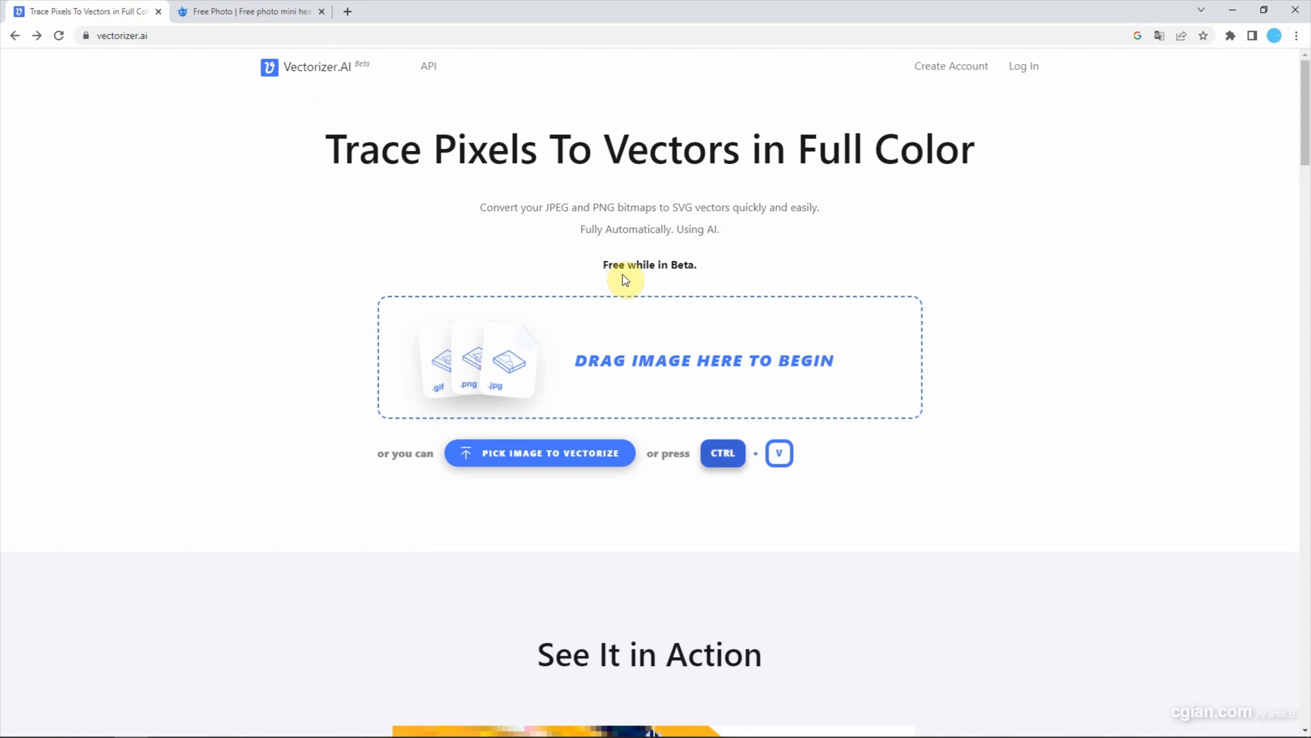
{"action": "mouse_move", "coordinate": [654, 285]}
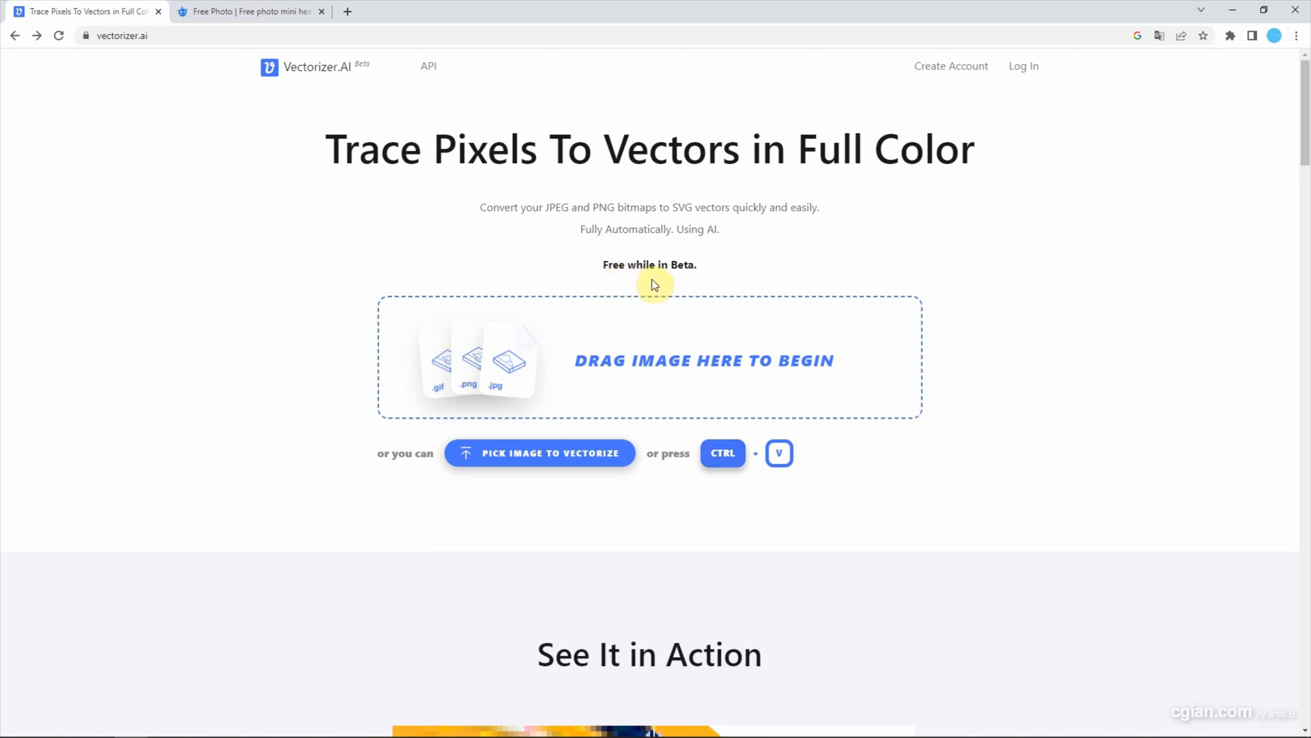
Step: Slide the See It in Action before/after demo, then bring up the Freepik heart-hand image
{"action": "scroll", "scroll_direction": "down", "scroll_amount": 3}
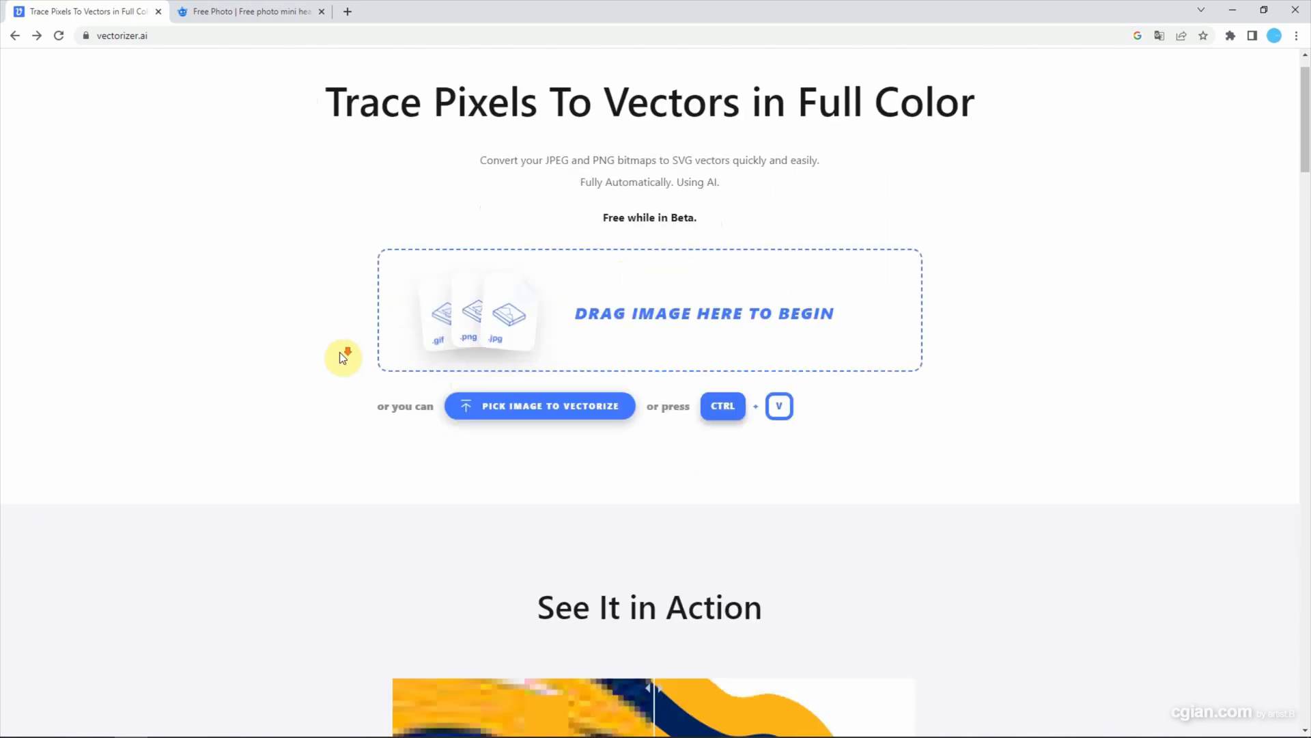
{"action": "scroll", "scroll_direction": "down", "scroll_amount": 3}
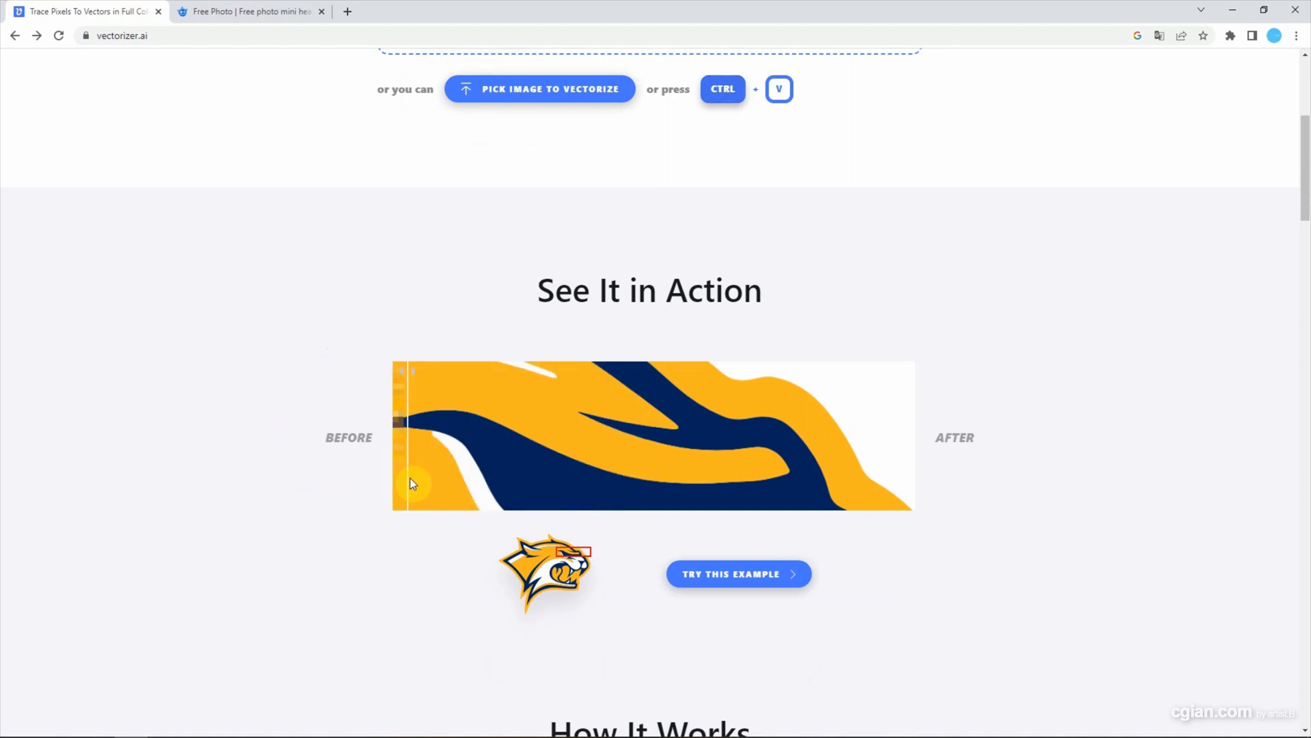
{"action": "left_click_drag", "start_coordinate": [410, 483], "coordinate": [653, 499]}
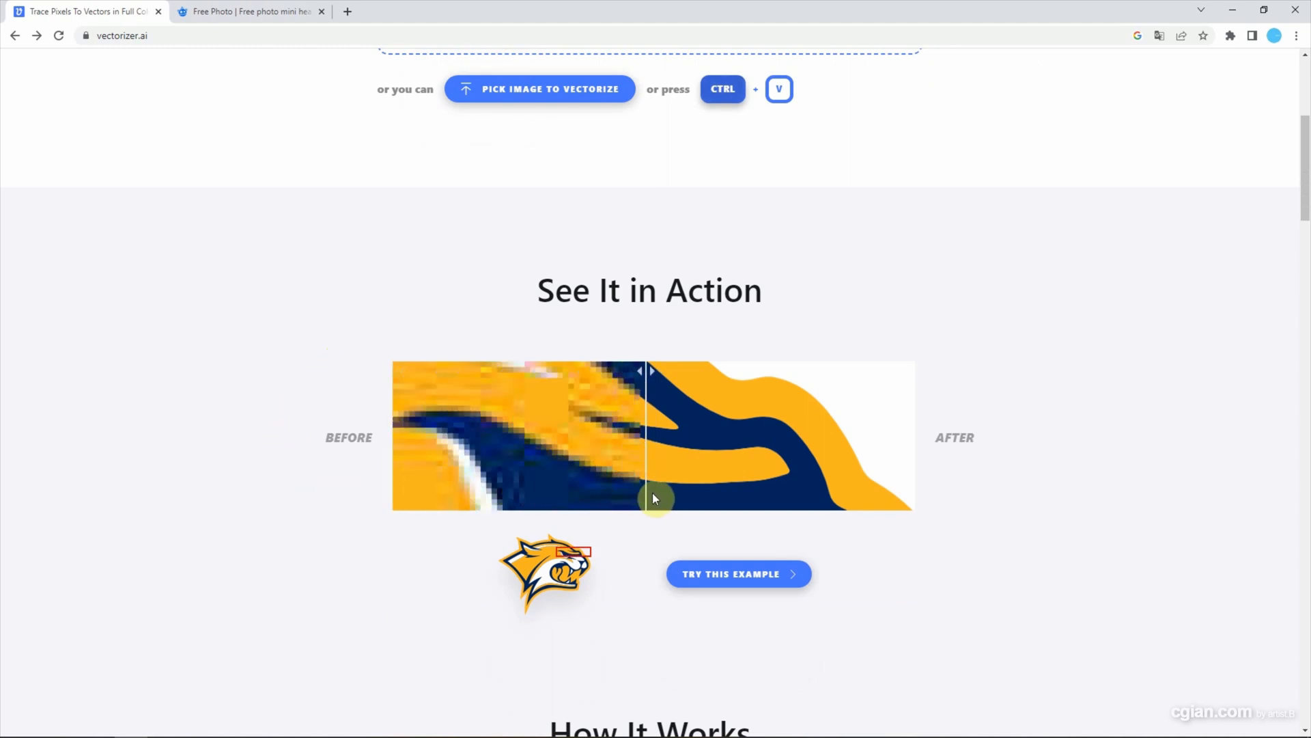
{"action": "left_click_drag", "start_coordinate": [652, 499], "coordinate": [670, 495]}
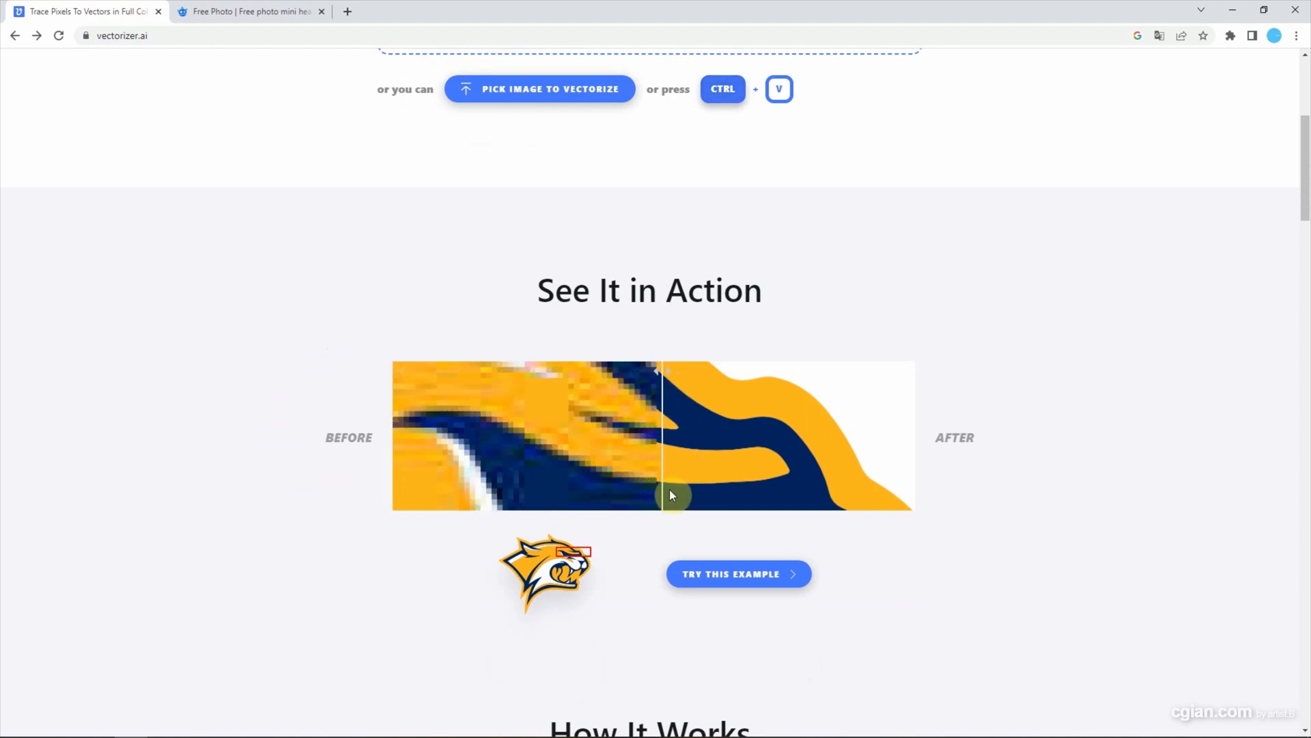
{"action": "left_click_drag", "start_coordinate": [674, 494], "coordinate": [737, 502]}
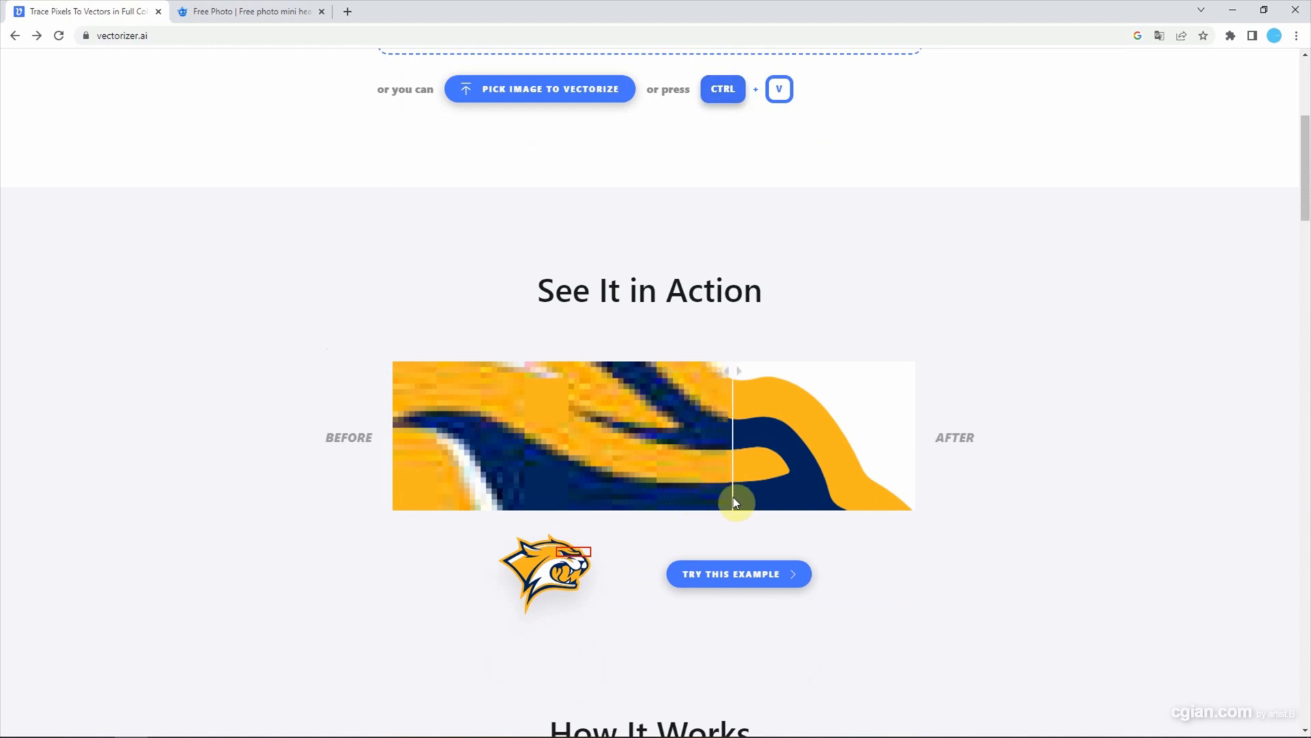
{"action": "left_click_drag", "start_coordinate": [737, 502], "coordinate": [767, 503]}
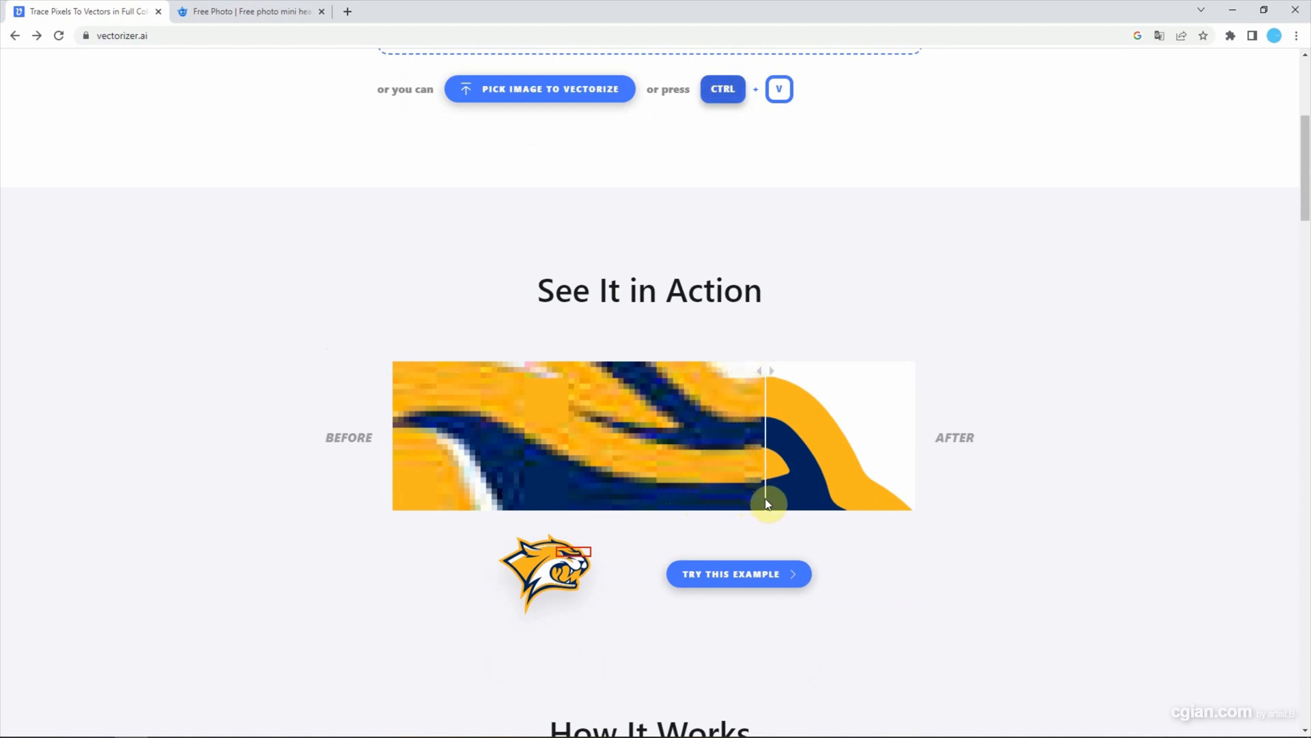
{"action": "scroll", "scroll_direction": "up", "scroll_amount": 3}
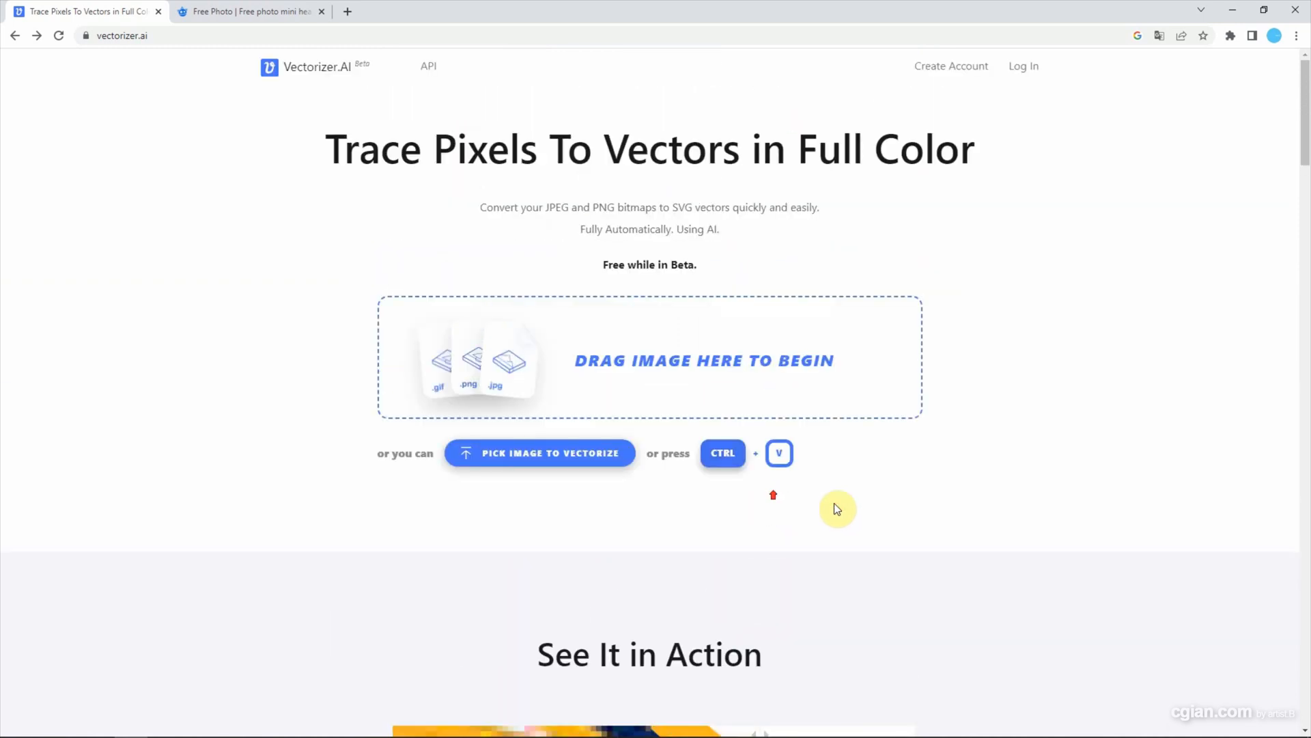
{"action": "mouse_move", "coordinate": [990, 382]}
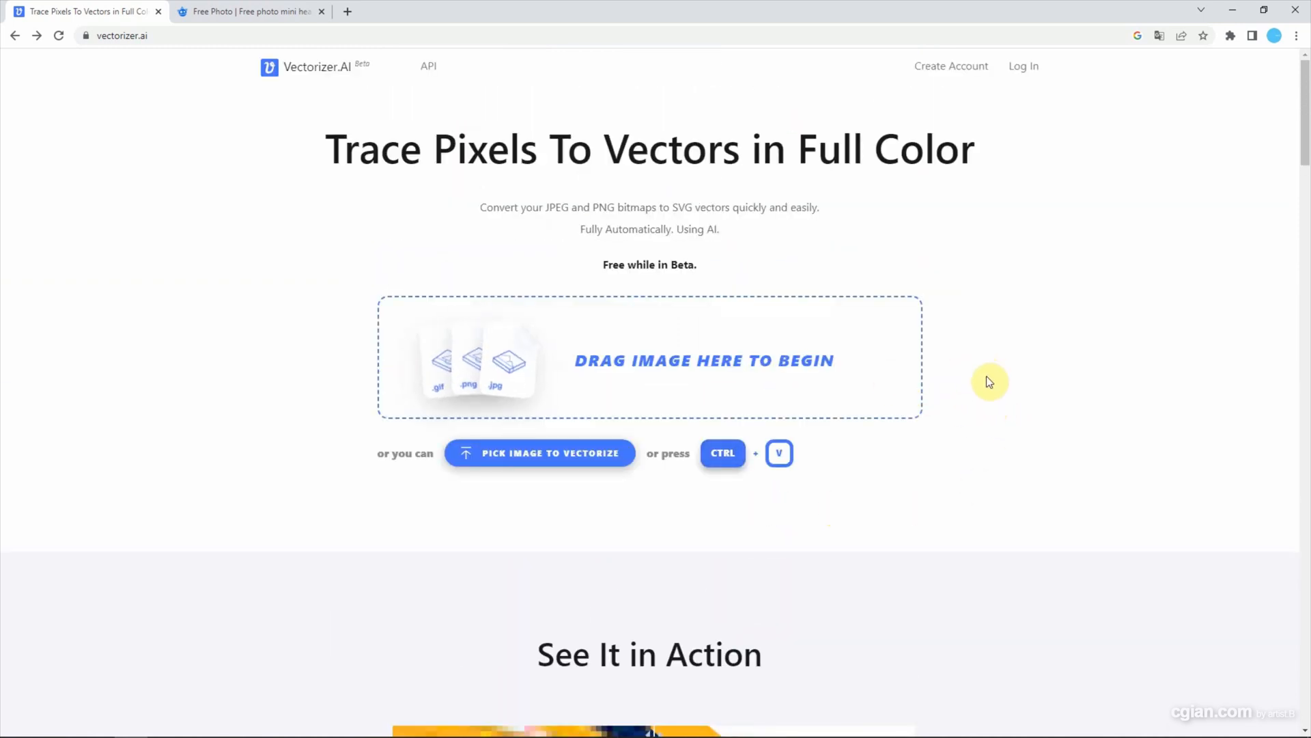
{"action": "mouse_move", "coordinate": [1003, 380]}
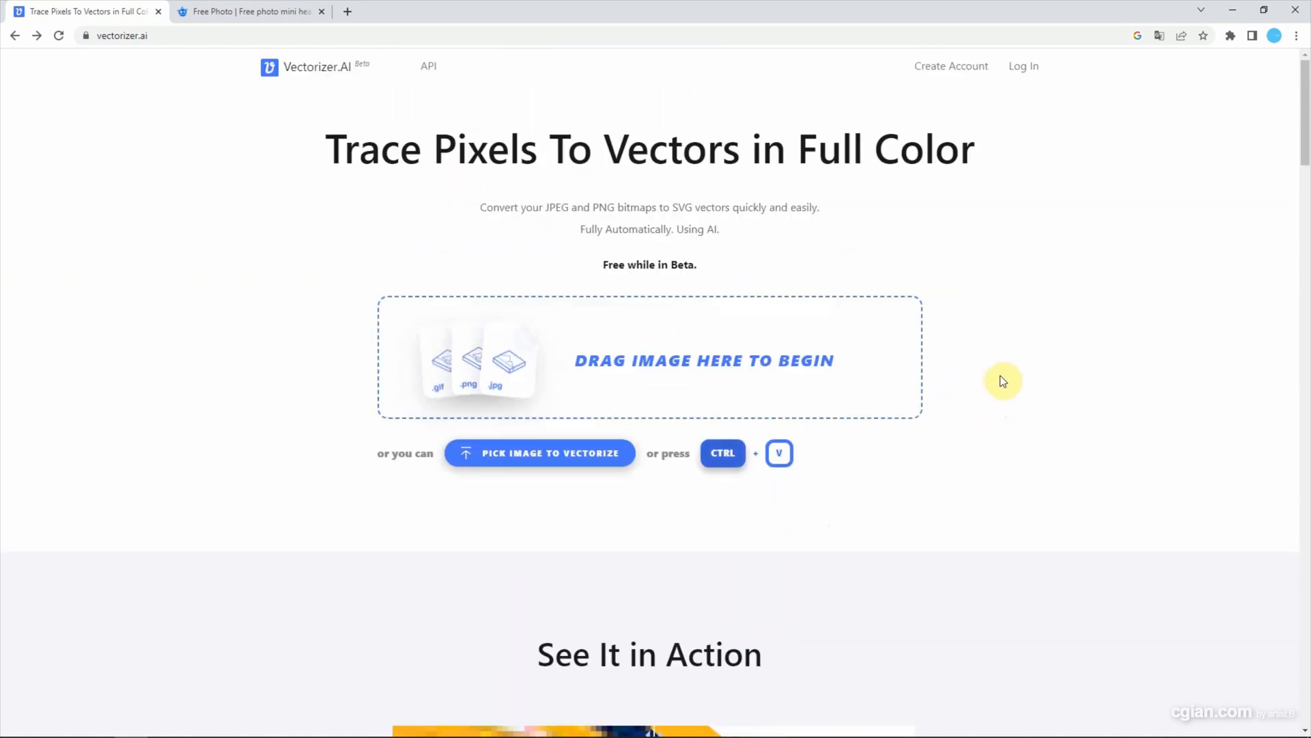
{"action": "left_click", "coordinate": [251, 12]}
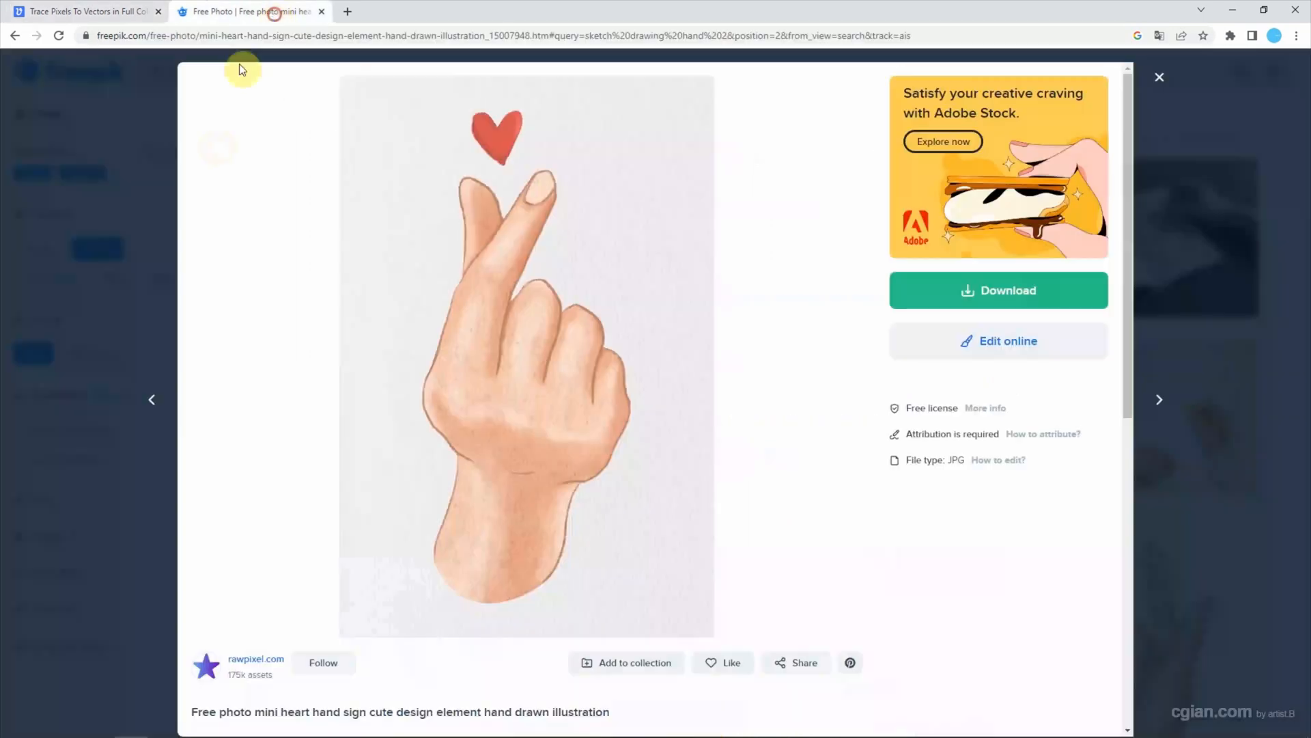
{"action": "mouse_move", "coordinate": [614, 282]}
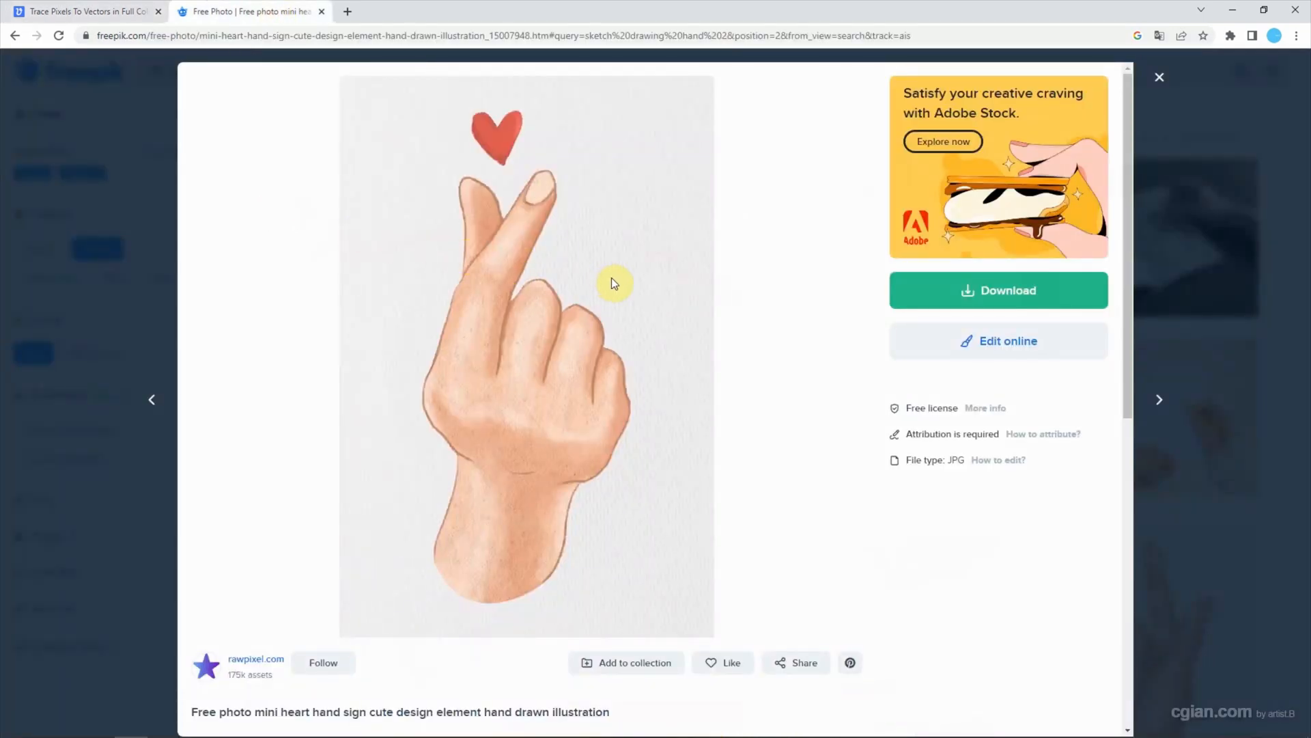
{"action": "mouse_move", "coordinate": [111, 48]}
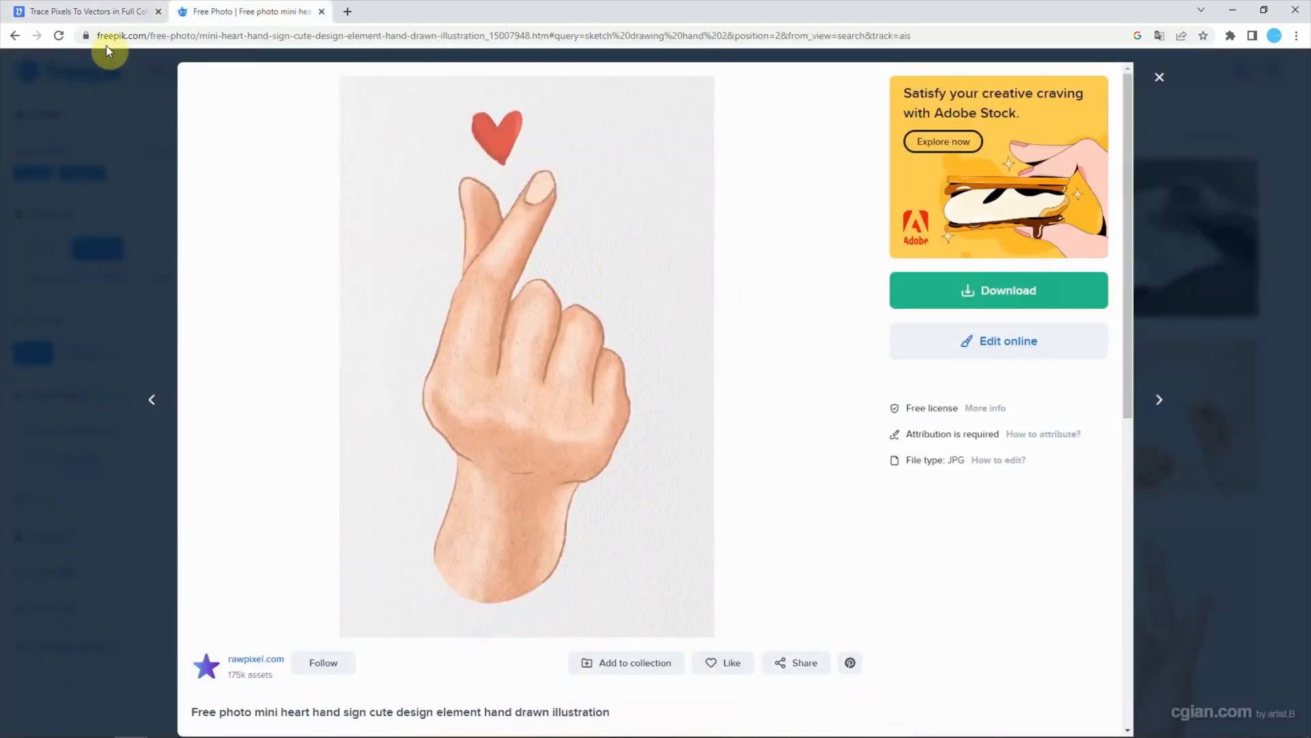
Step: Bring the Vectorizer.AI upload page to the front, ready for the heart-hand JPEG
{"action": "left_click", "coordinate": [82, 11]}
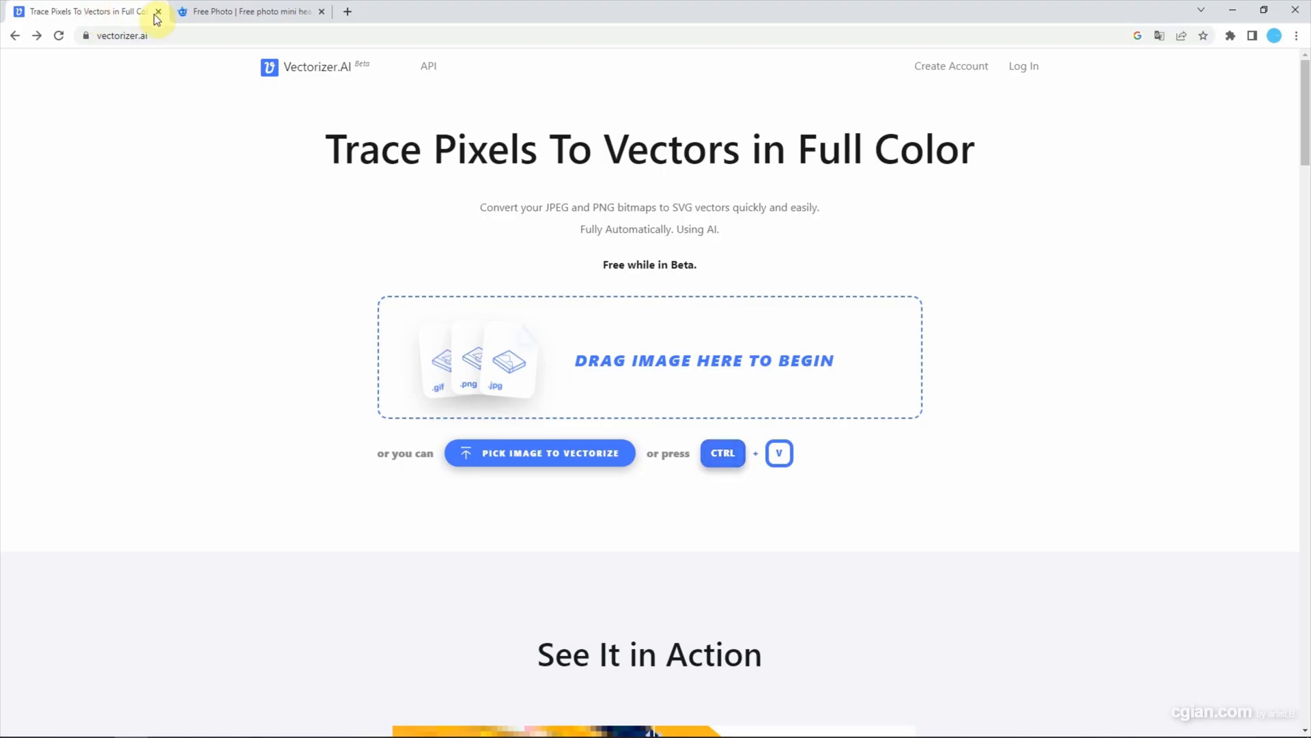
{"action": "mouse_move", "coordinate": [390, 23]}
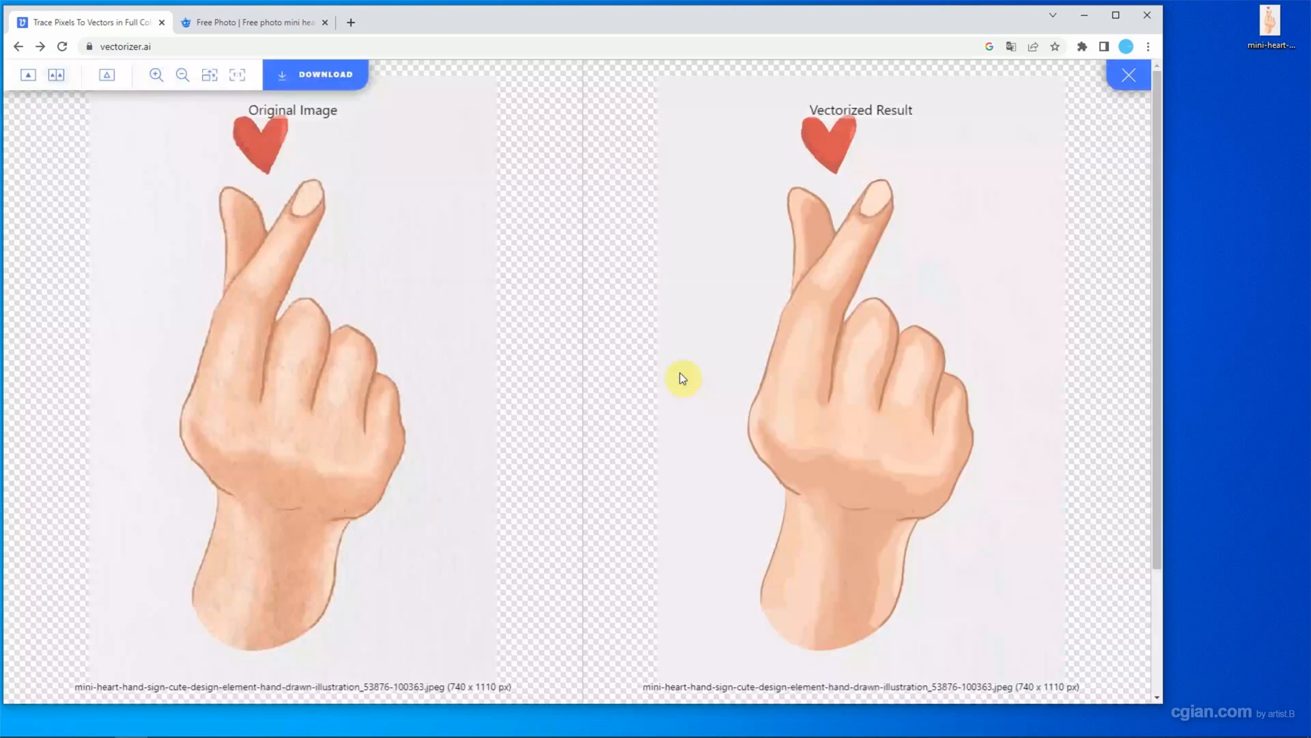
{"action": "mouse_move", "coordinate": [514, 264]}
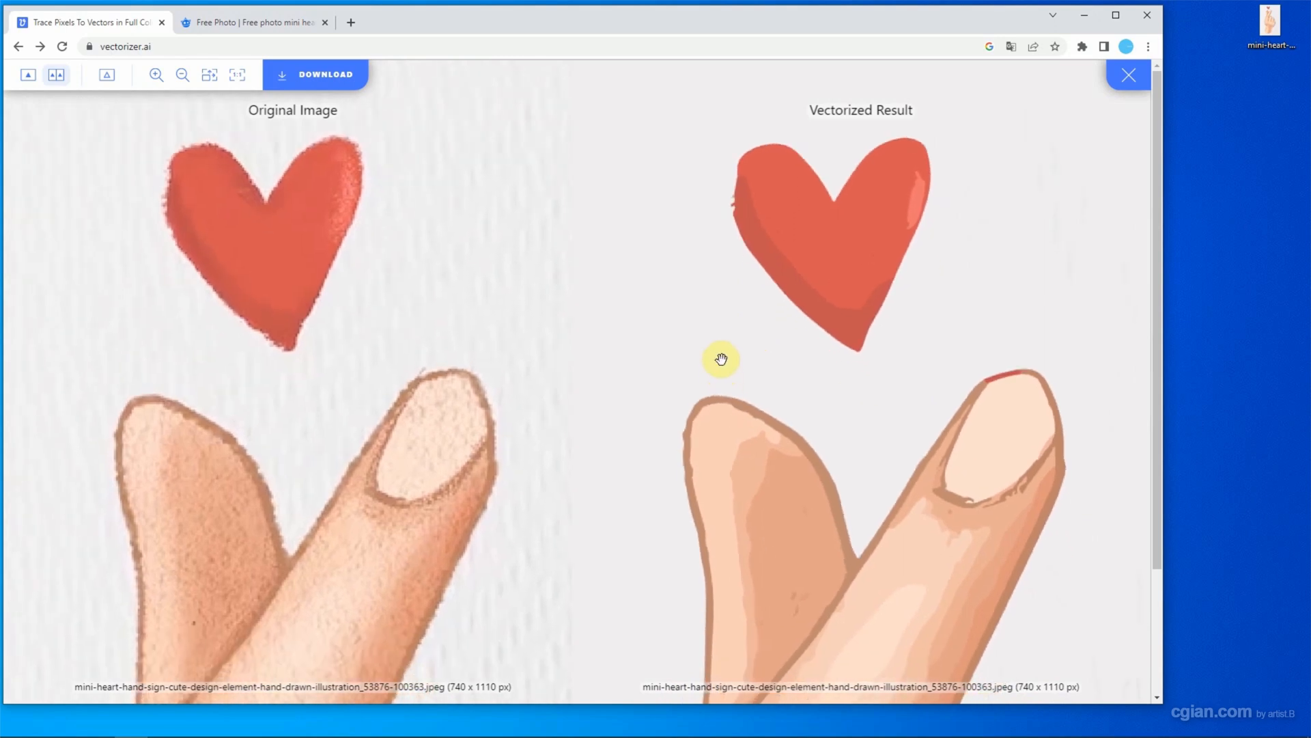
{"action": "mouse_move", "coordinate": [438, 381]}
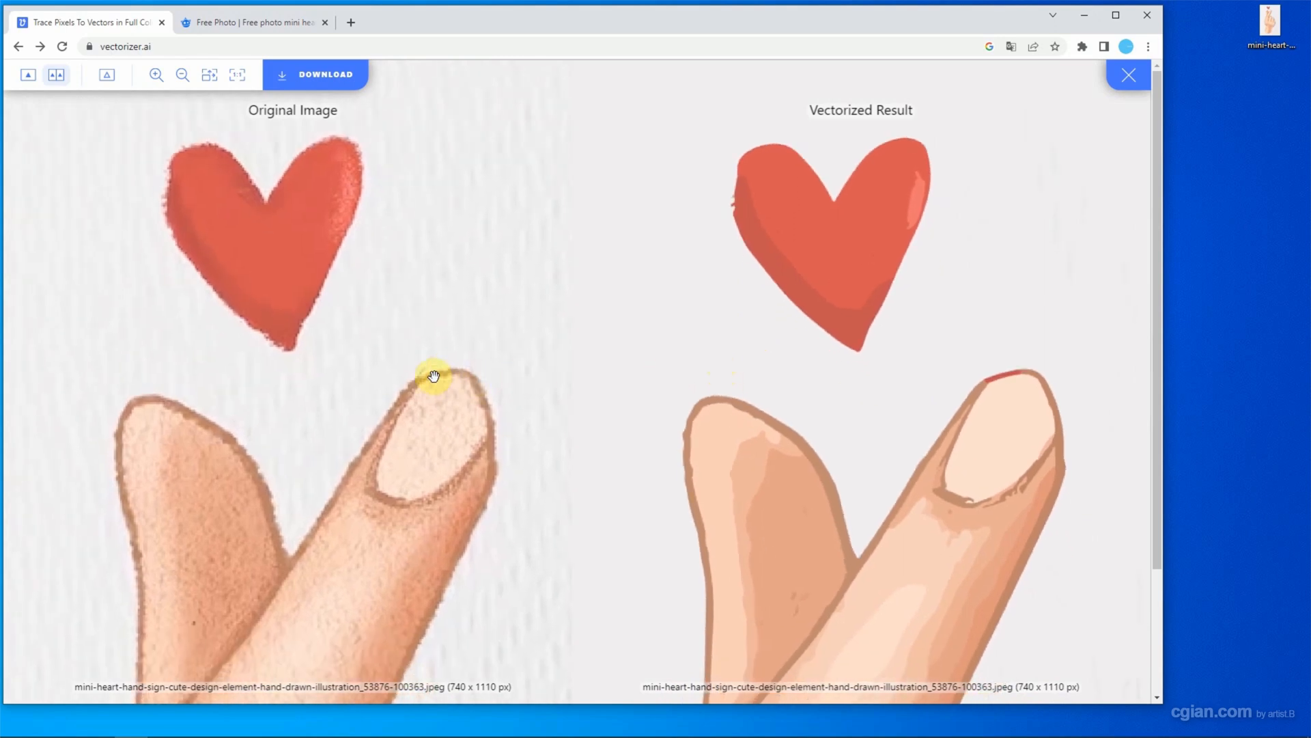
{"action": "mouse_move", "coordinate": [459, 359]}
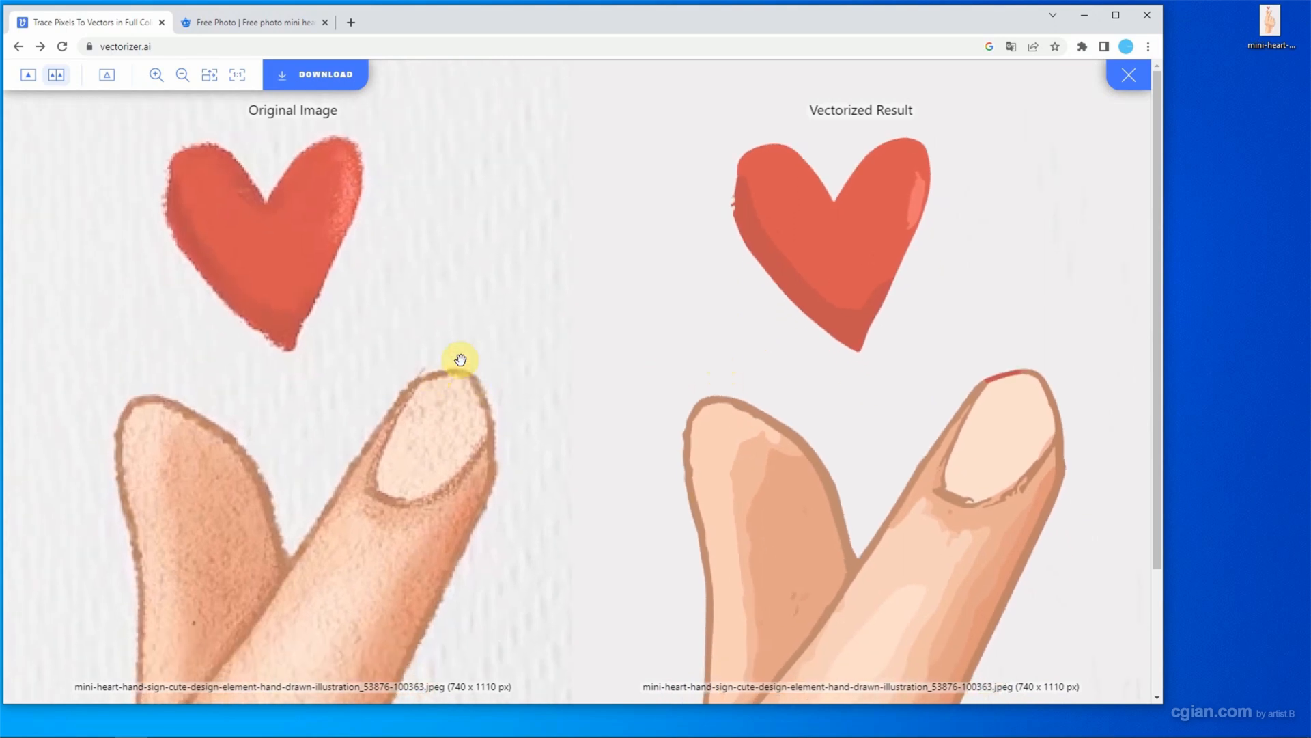
{"action": "mouse_move", "coordinate": [763, 378]}
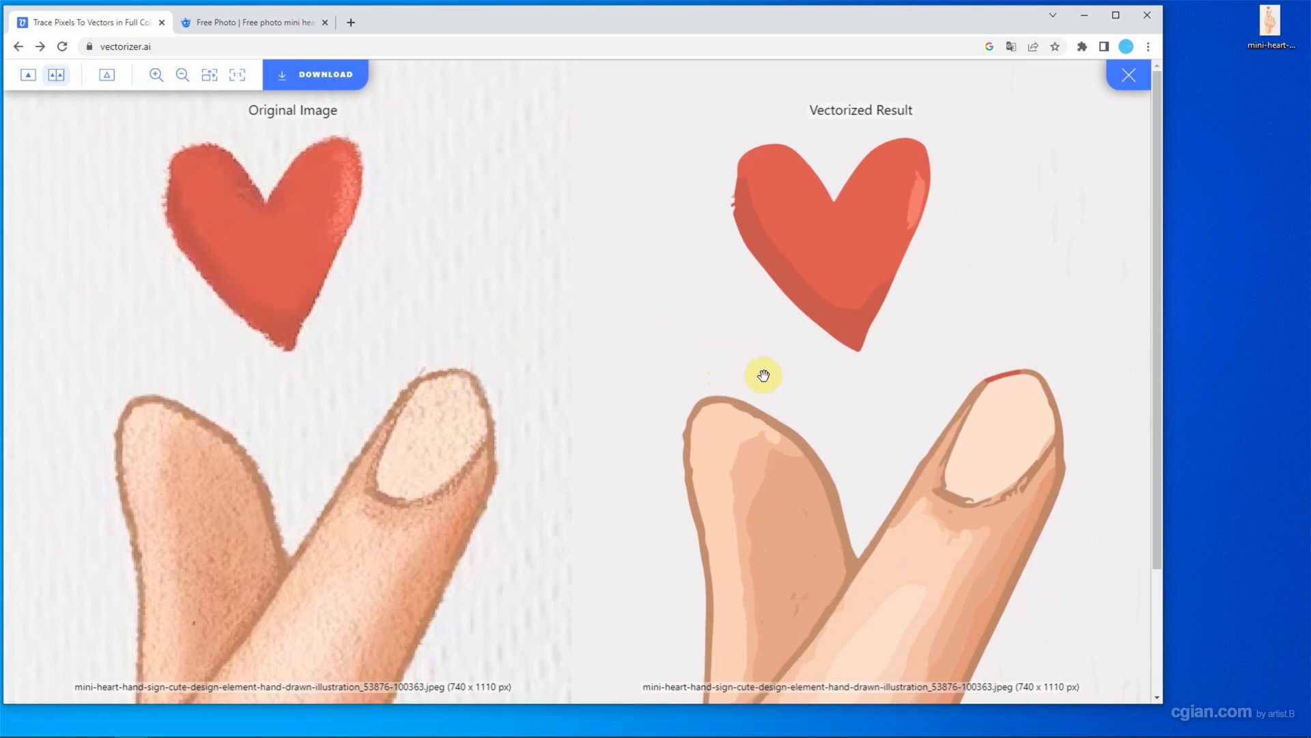
{"action": "mouse_move", "coordinate": [317, 89]}
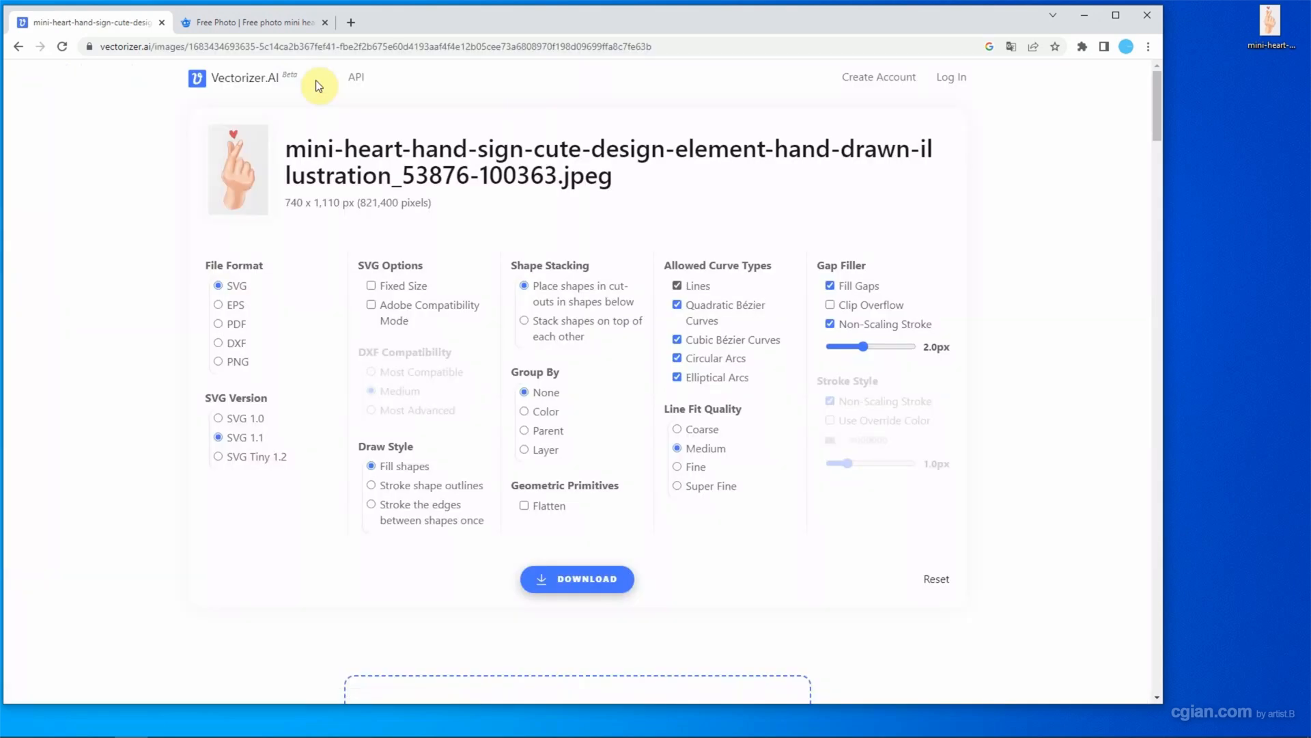
{"action": "mouse_move", "coordinate": [212, 263]}
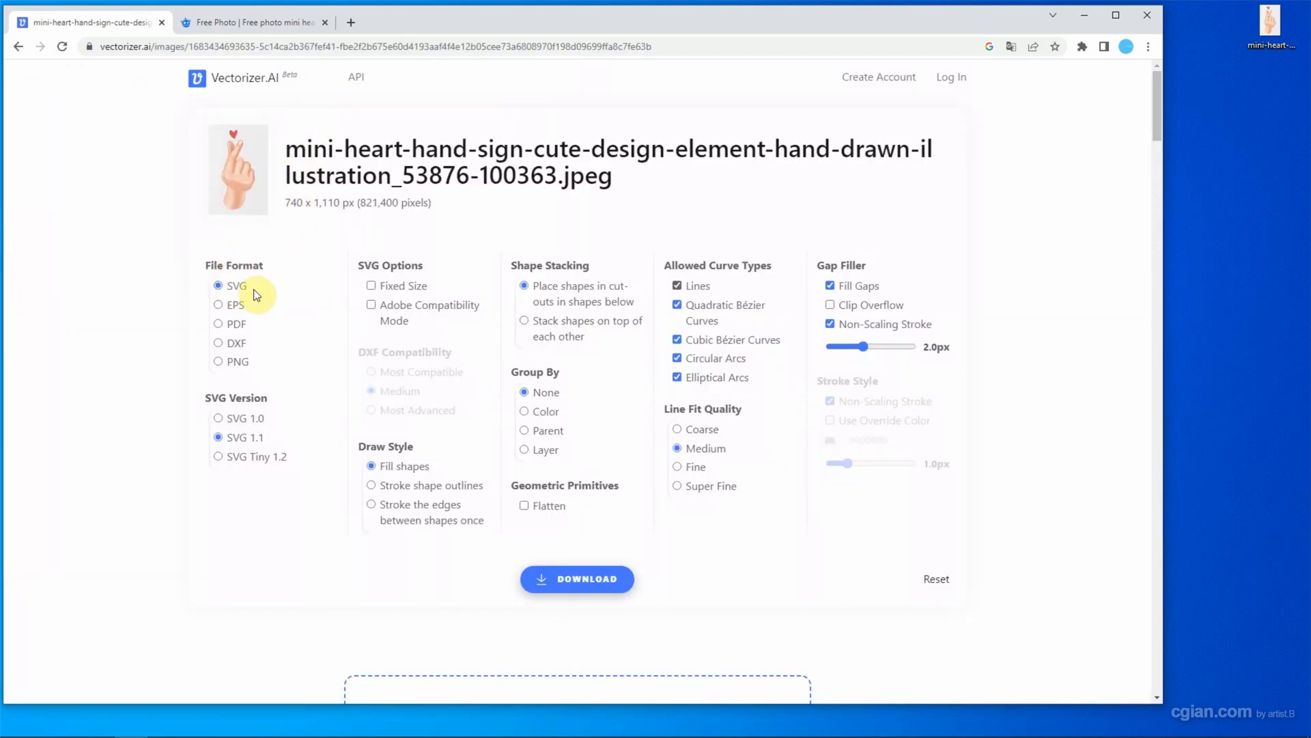
{"action": "mouse_move", "coordinate": [263, 340]}
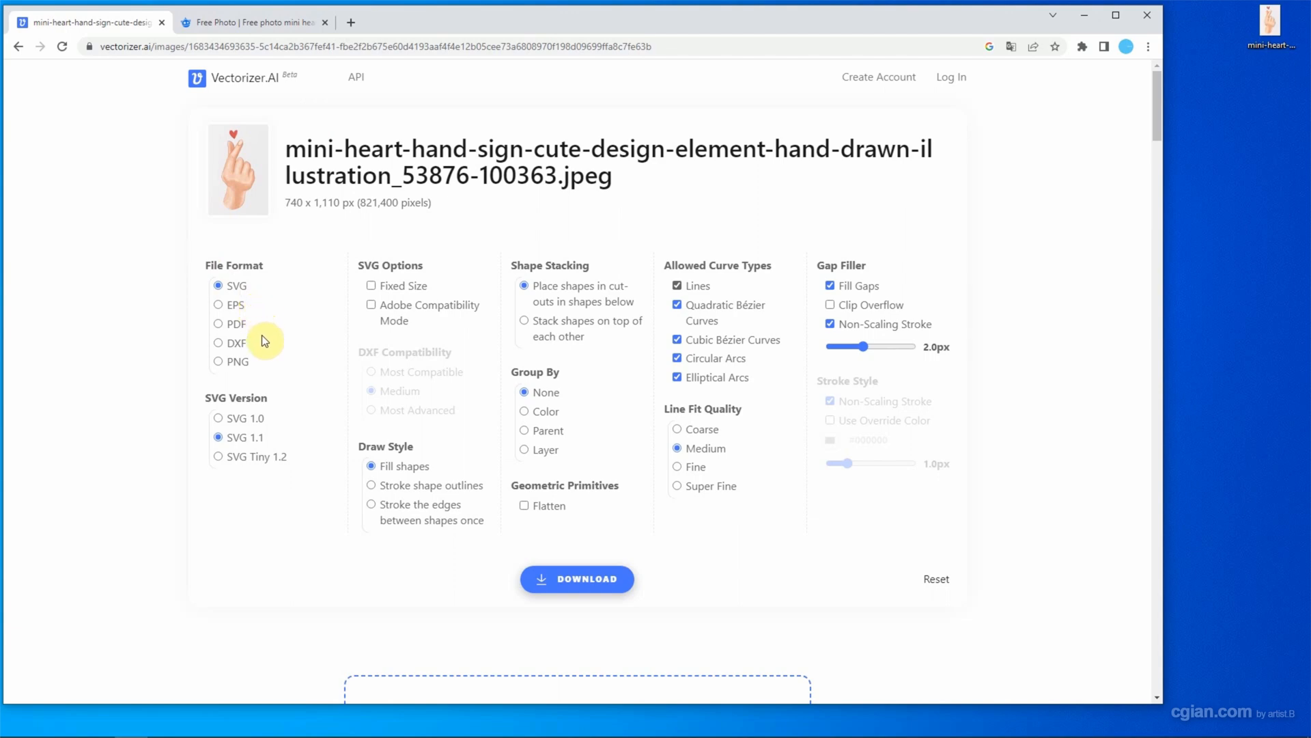
{"action": "mouse_move", "coordinate": [265, 374]}
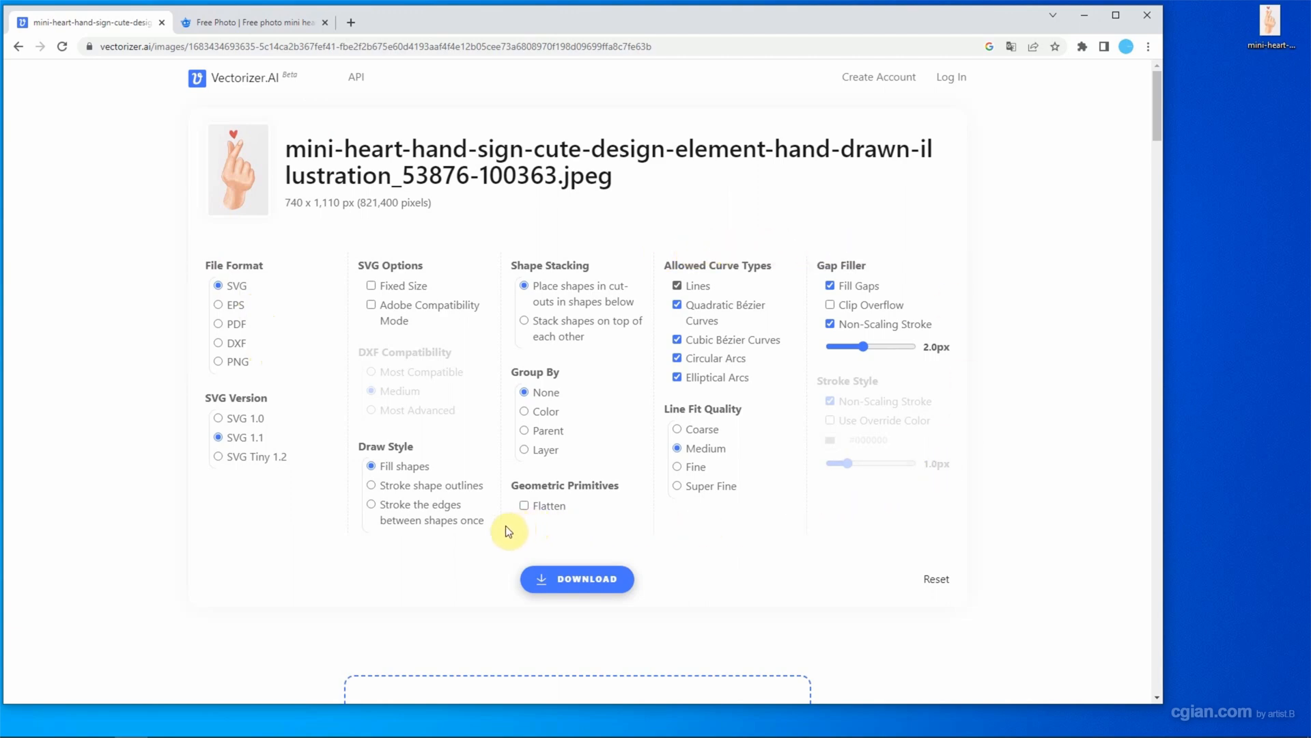
Step: Download the traced heart-hand image as an SVG 1.1 file with fill shapes
{"action": "left_click", "coordinate": [587, 580]}
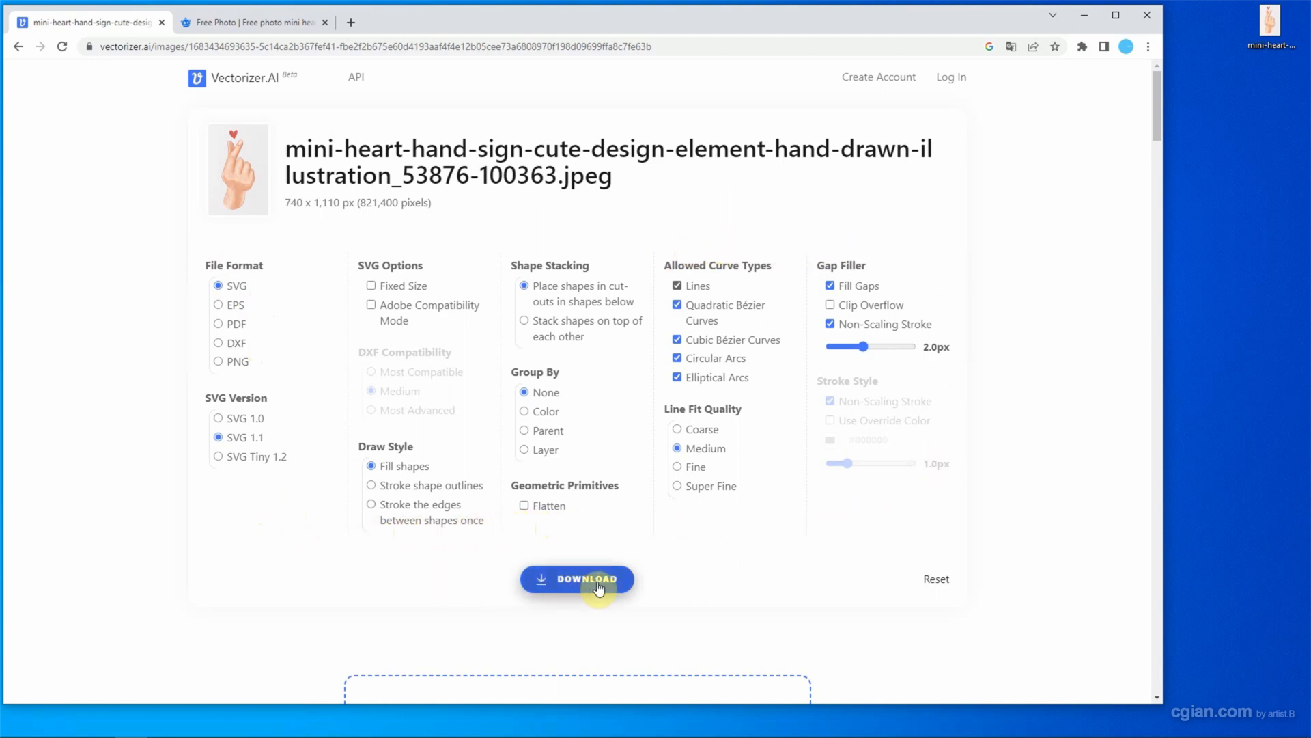
{"action": "left_click", "coordinate": [587, 579]}
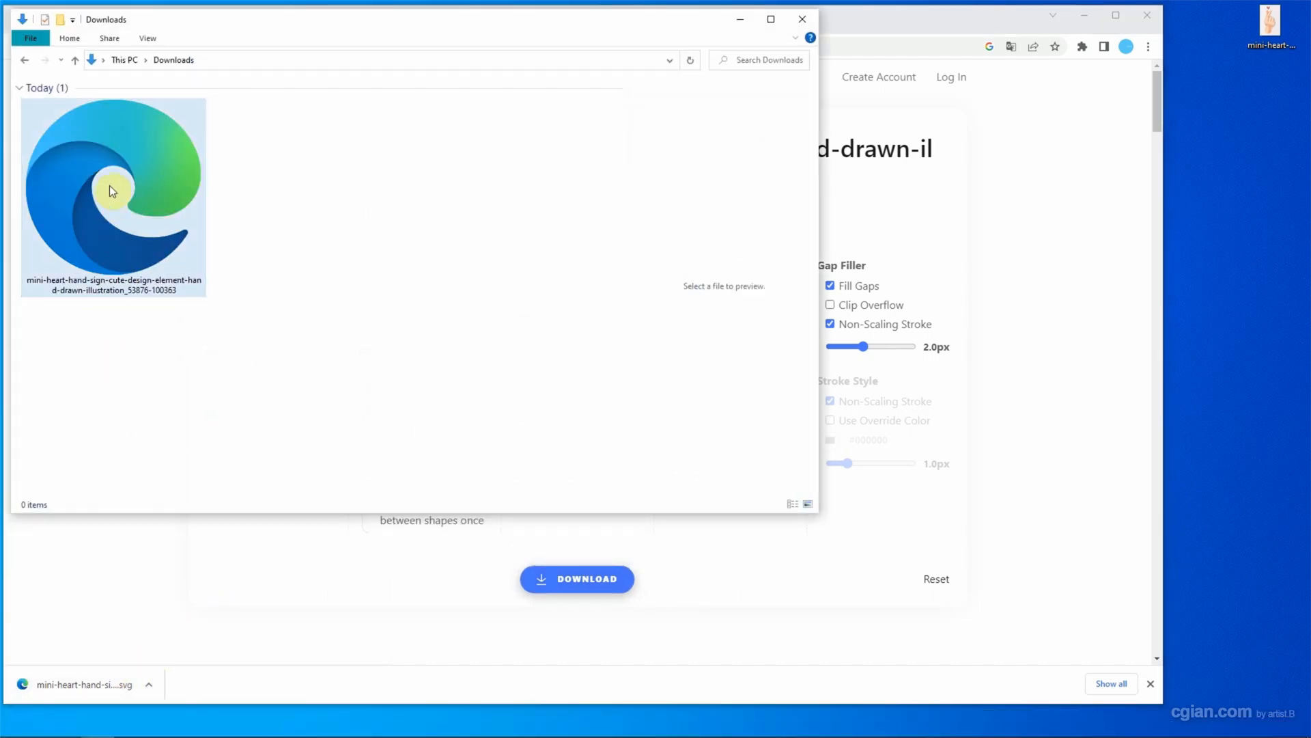
Step: Open the downloaded heart-hand SVG from Downloads with Adobe Illustrator 2023
{"action": "right_click", "coordinate": [112, 190]}
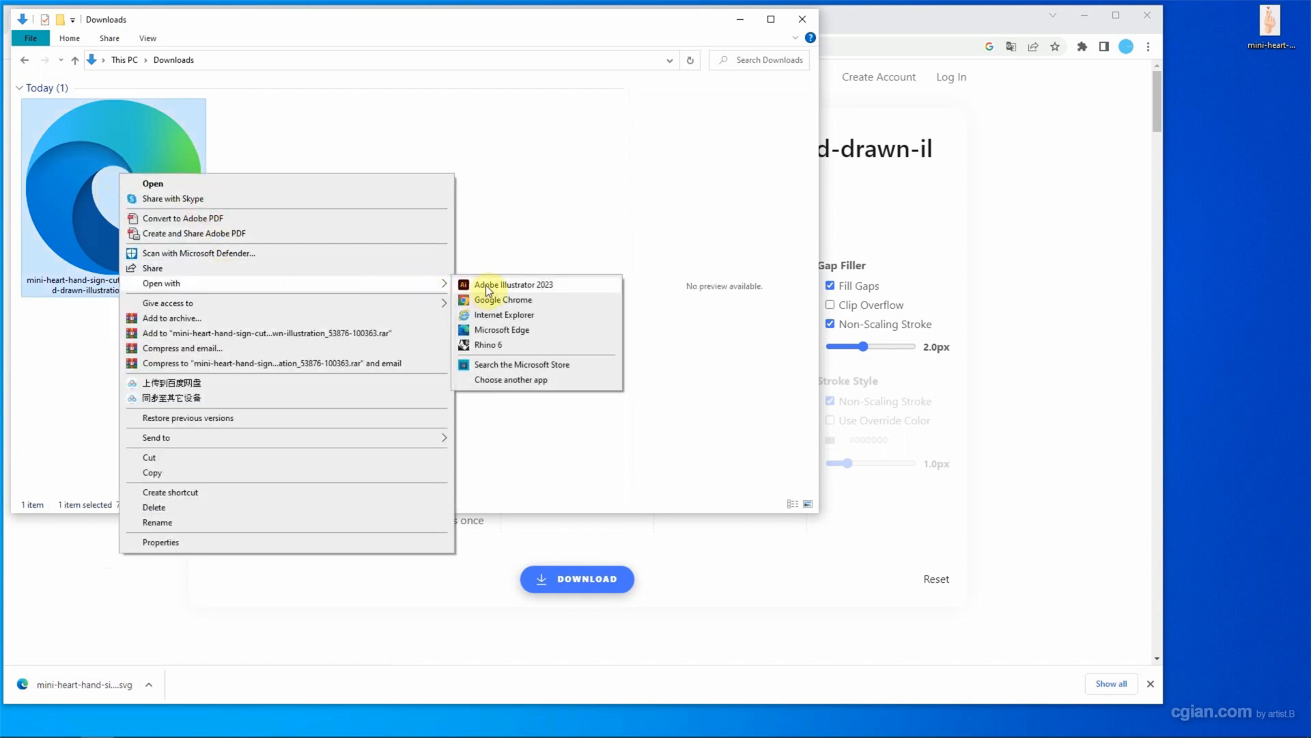
{"action": "left_click", "coordinate": [487, 285]}
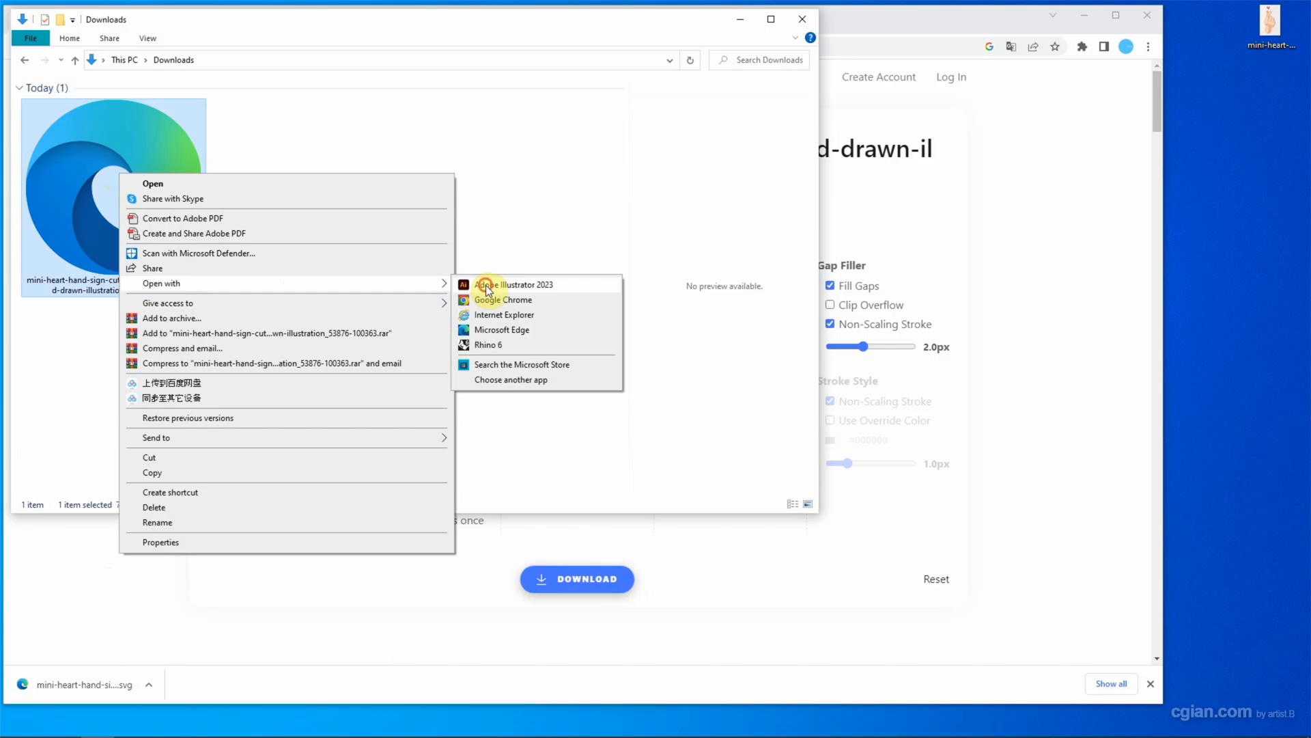
{"action": "left_click", "coordinate": [491, 284]}
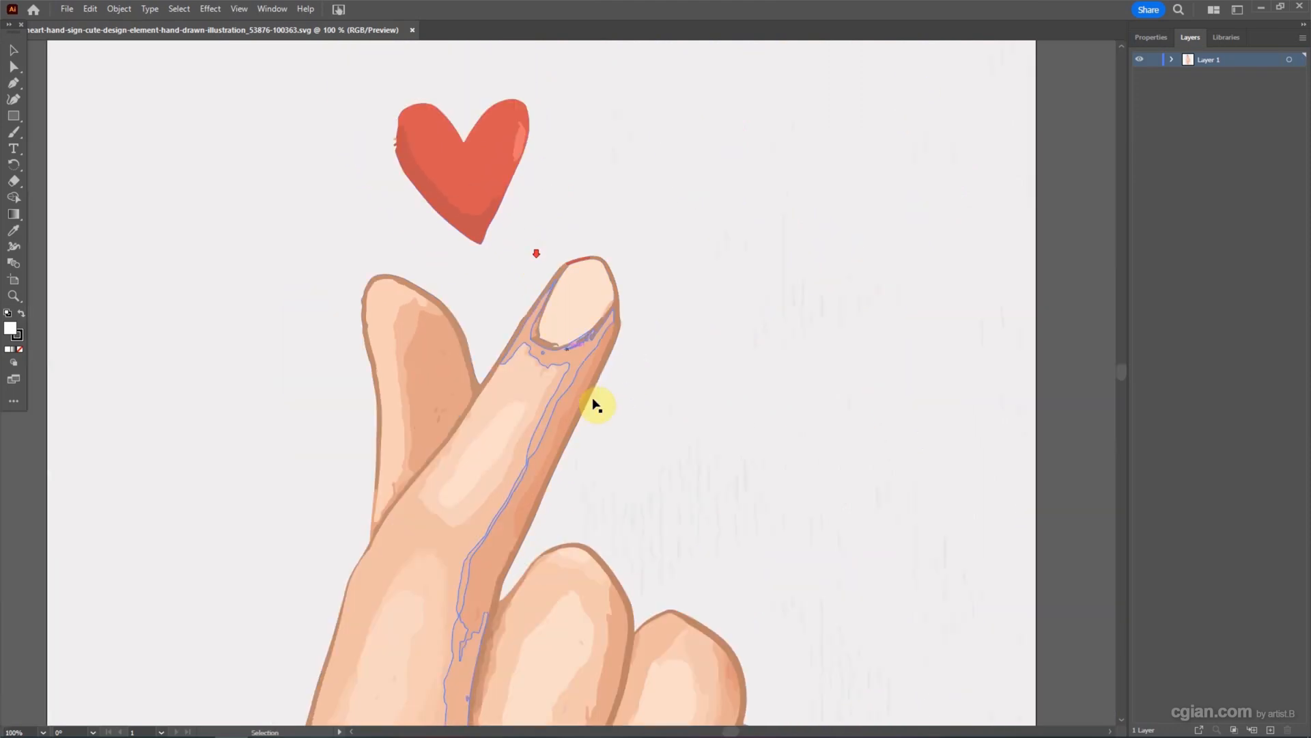
Step: View the heart-hand artwork in Outline mode, exposing its paths and stray specks
{"action": "scroll", "scroll_direction": "down", "scroll_amount": 3}
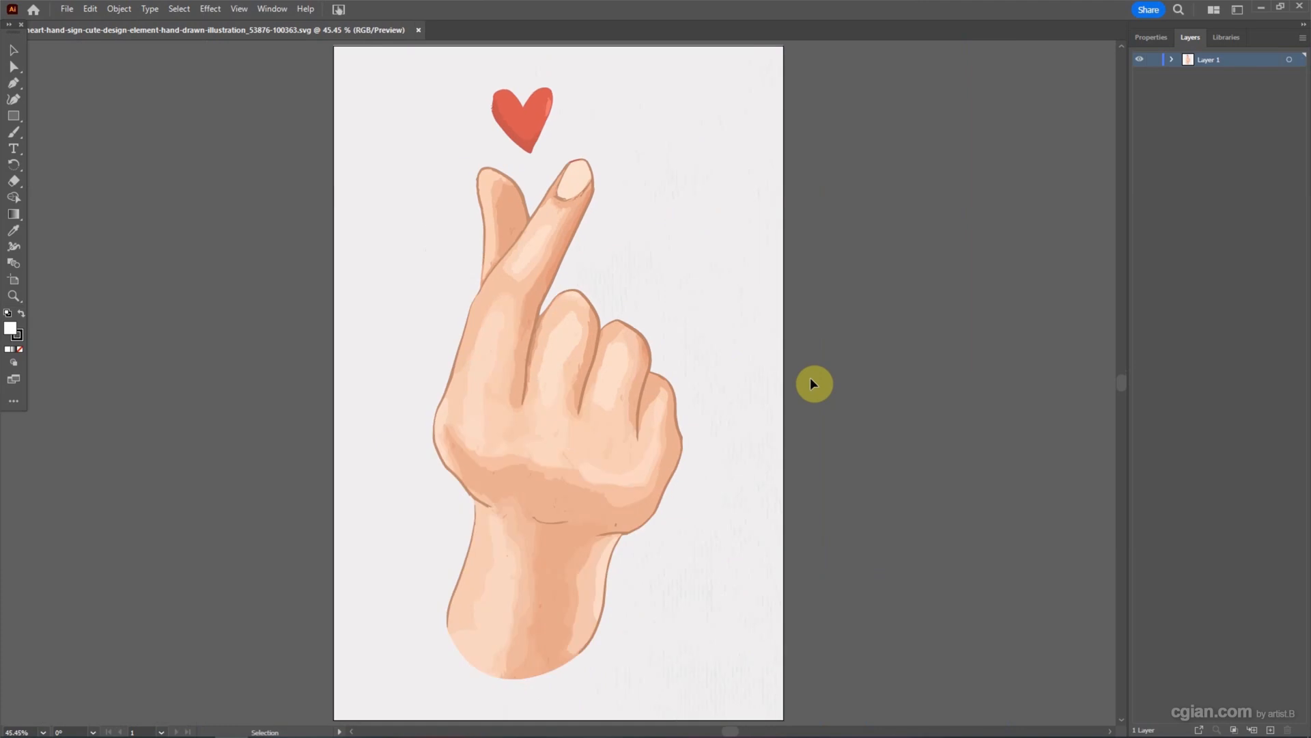
{"action": "key", "text": "Ctrl+y"}
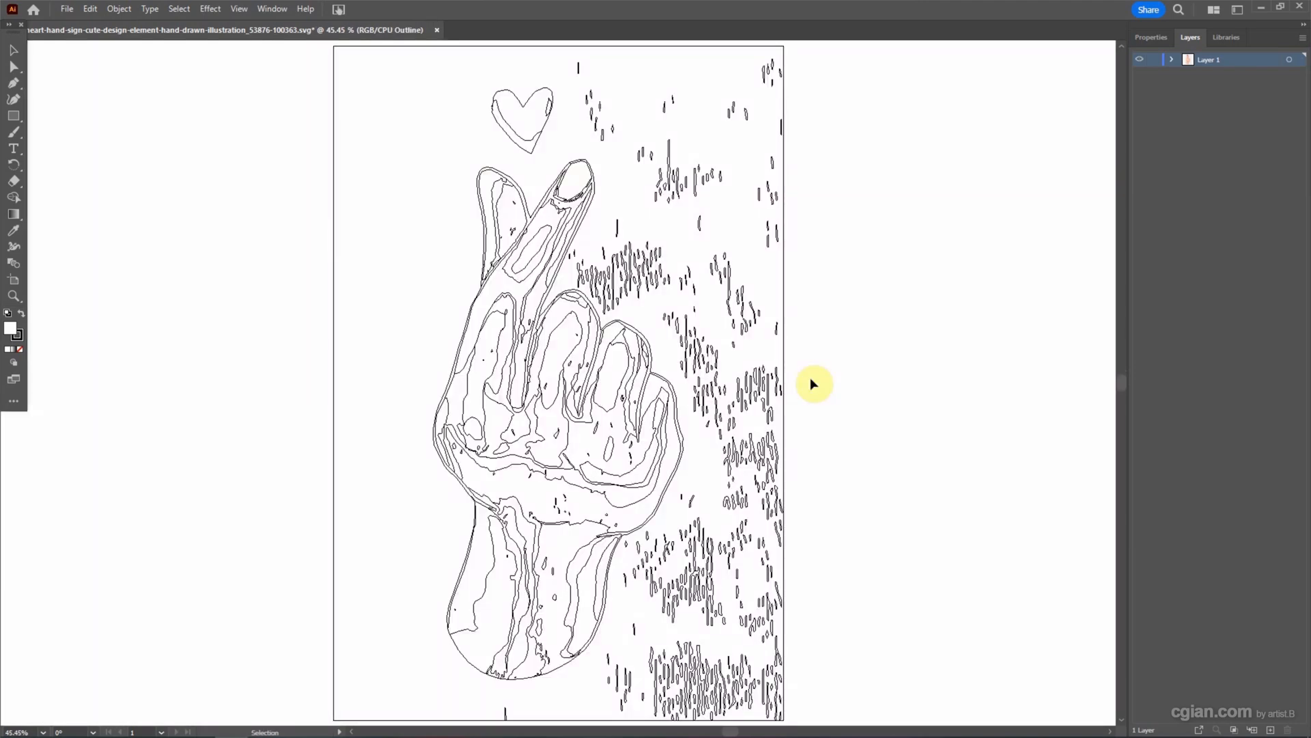